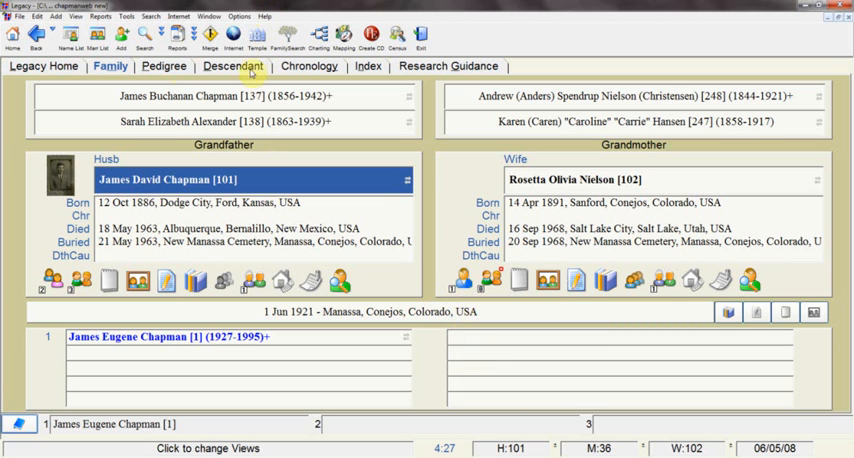
{"action": "left_click", "coordinate": [163, 66]}
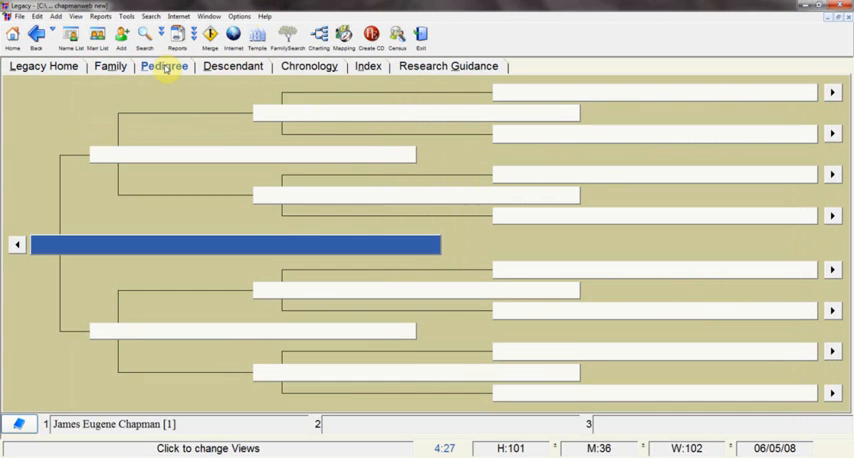
{"action": "left_click", "coordinate": [164, 66]}
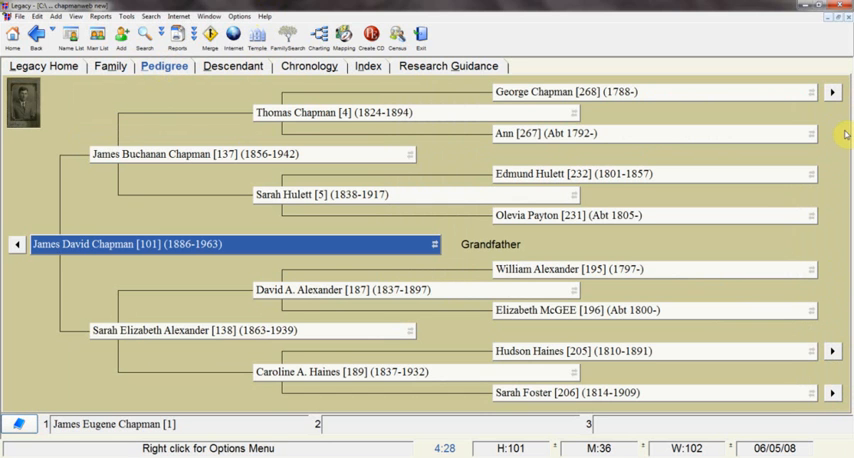
{"action": "mouse_move", "coordinate": [730, 138]}
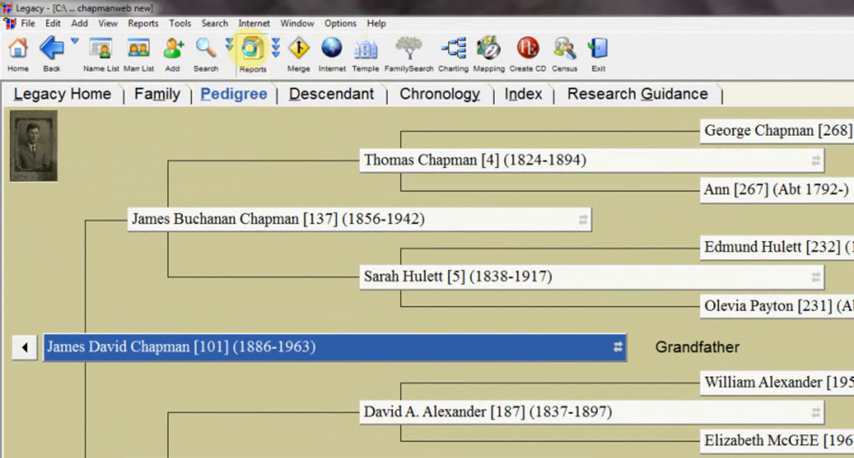
Choose the Ancestor chart report with output to a text file.
{"action": "left_click", "coordinate": [252, 50]}
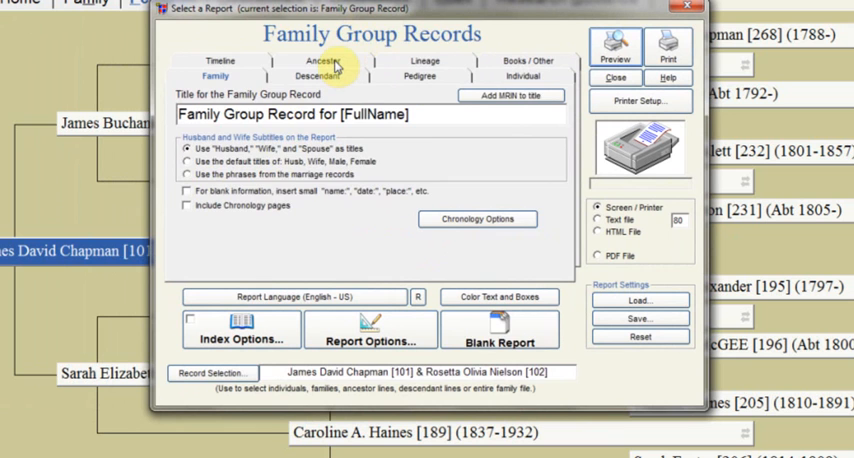
{"action": "left_click", "coordinate": [316, 75]}
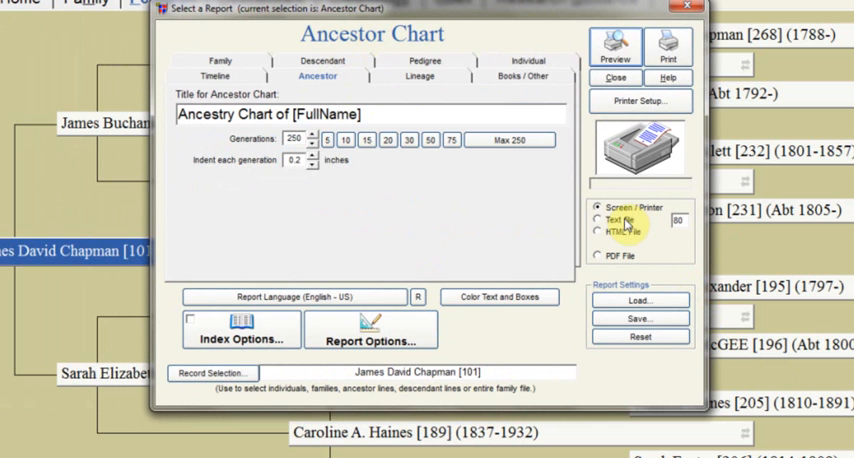
{"action": "left_click", "coordinate": [604, 219]}
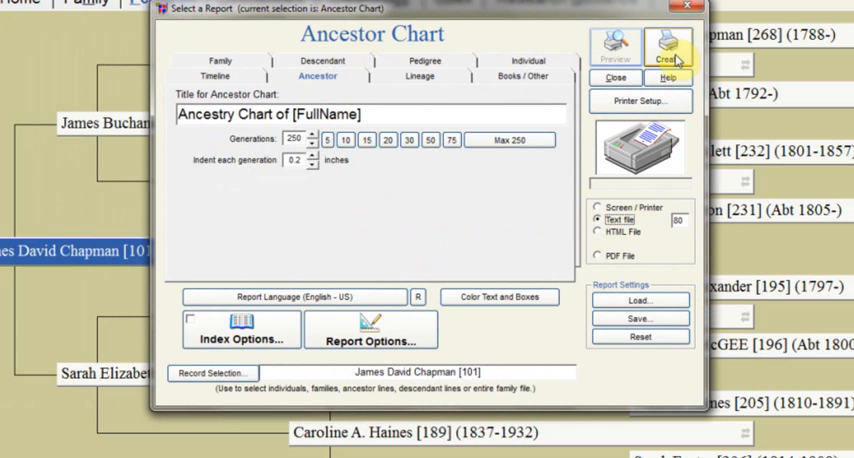
Create the chart as test.txt, replacing the old file, double-spaced, and view it in Notepad.
{"action": "left_click", "coordinate": [664, 43]}
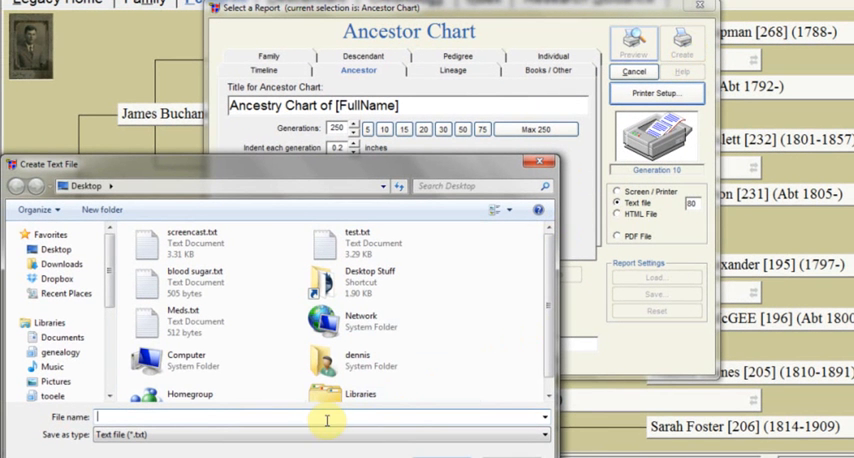
{"action": "type", "text": "test"}
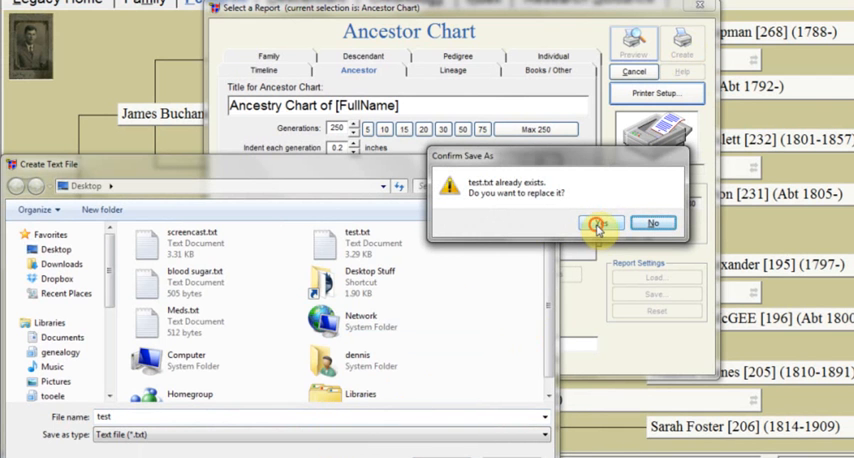
{"action": "left_click", "coordinate": [595, 222]}
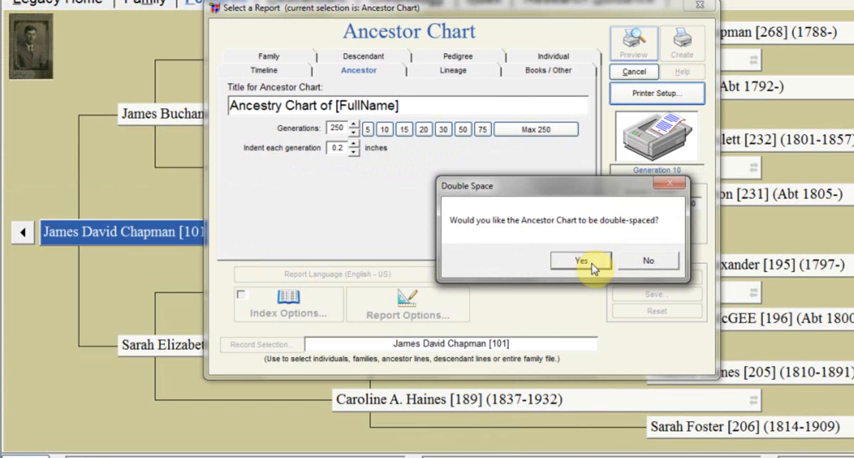
{"action": "left_click", "coordinate": [580, 261]}
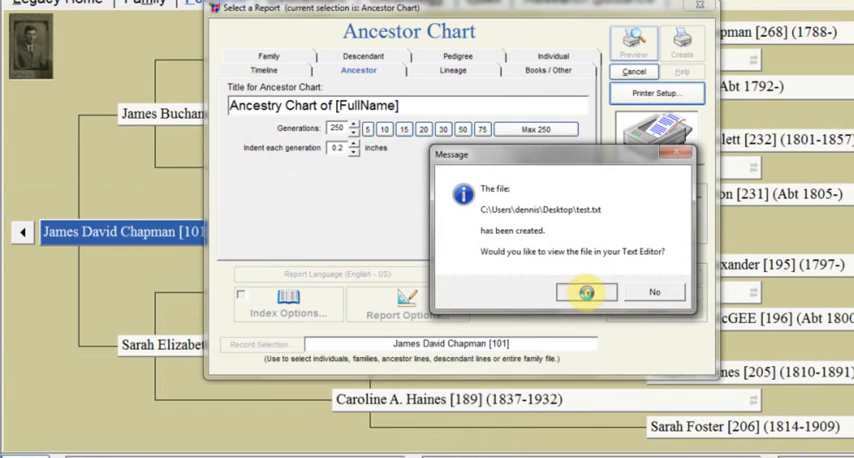
{"action": "left_click", "coordinate": [585, 291]}
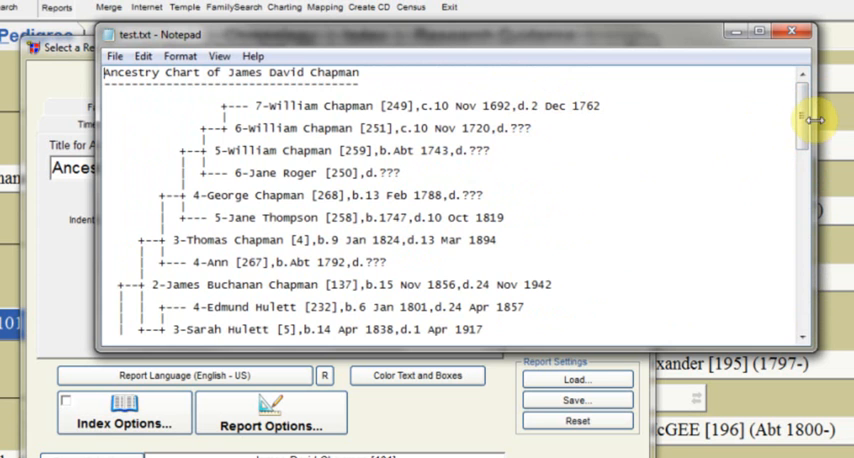
{"action": "mouse_move", "coordinate": [620, 102]}
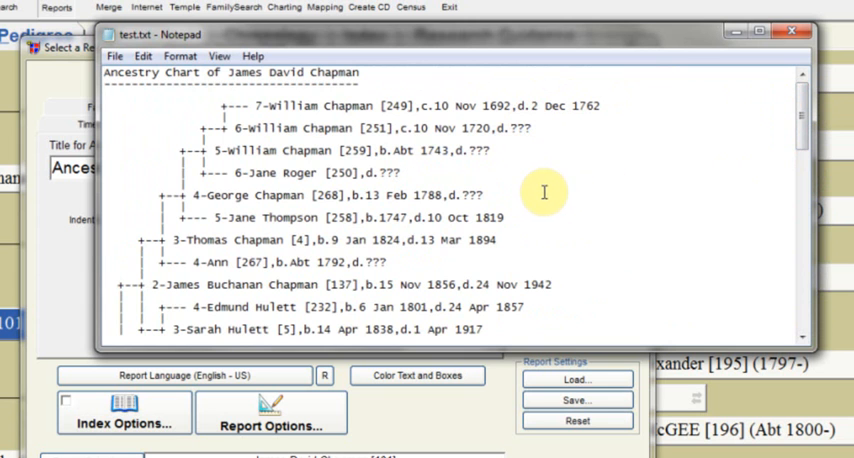
{"action": "mouse_move", "coordinate": [757, 177]}
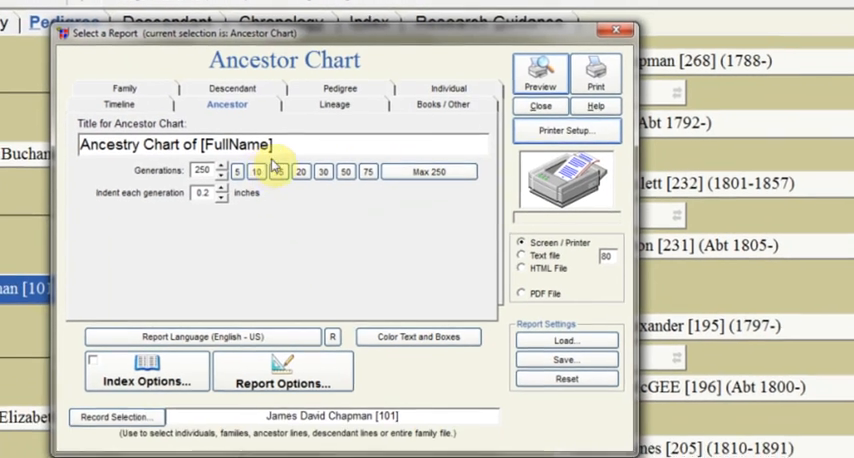
Switch to the Books / Other reports tab.
{"action": "left_click", "coordinate": [446, 99]}
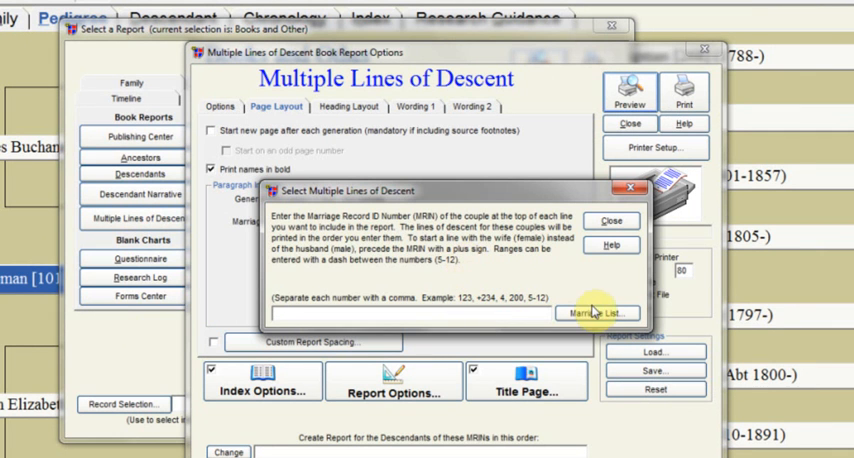
{"action": "mouse_move", "coordinate": [595, 313]}
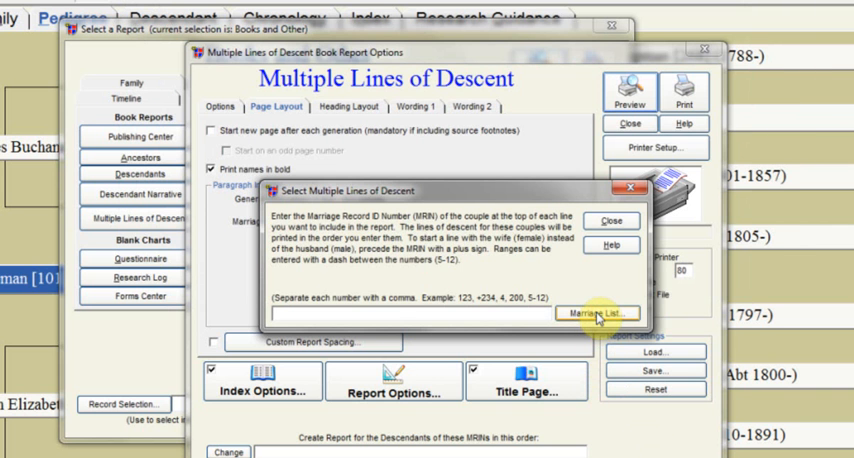
Look up couples in the Marriage List using surnames Payton and McGEE copied from the chart.
{"action": "left_click", "coordinate": [598, 315]}
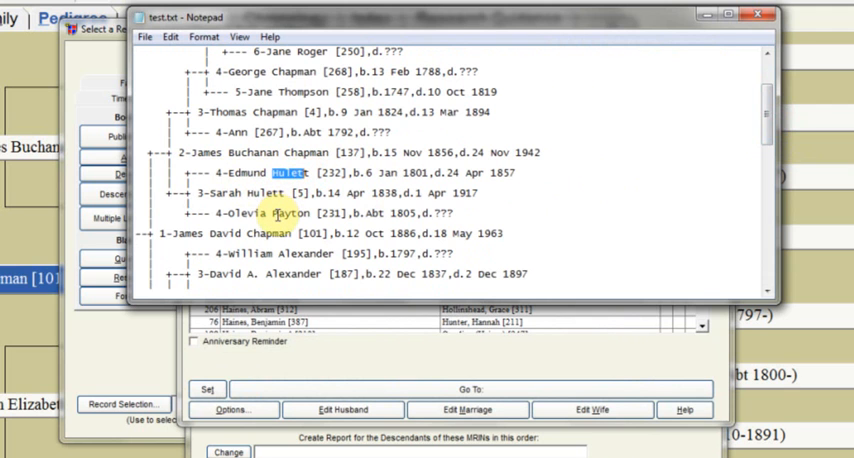
{"action": "double_click", "coordinate": [289, 213]}
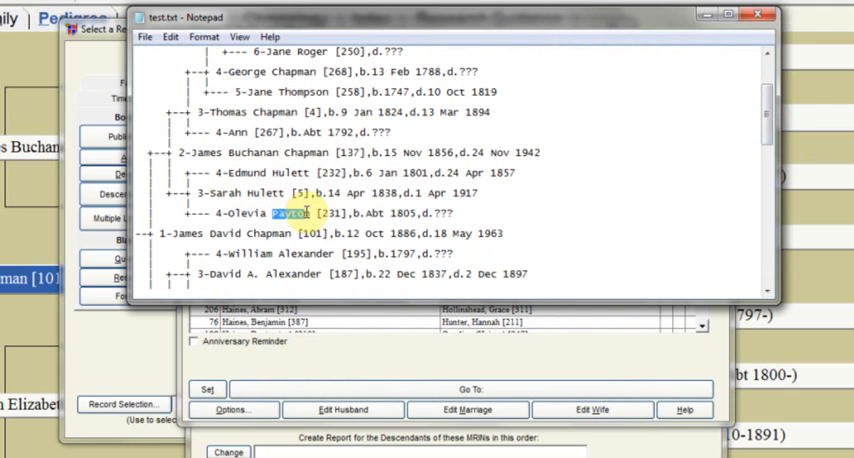
{"action": "right_click", "coordinate": [300, 216]}
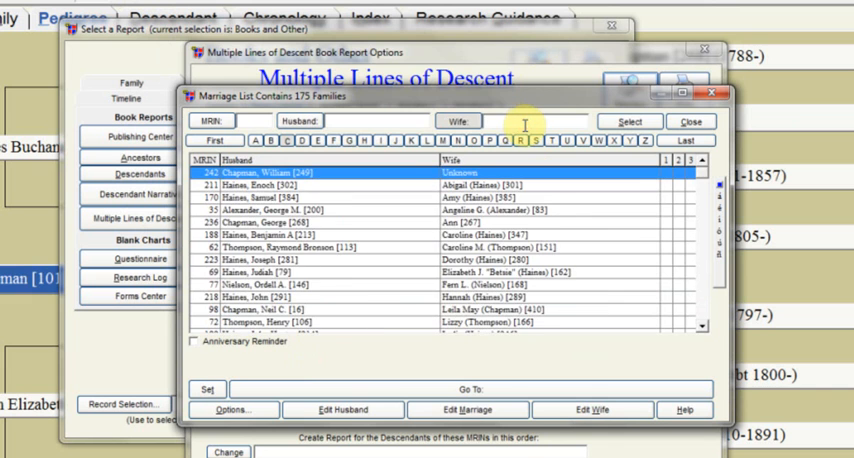
{"action": "type", "text": "Payton [231],b.Abt 1805,d.???"}
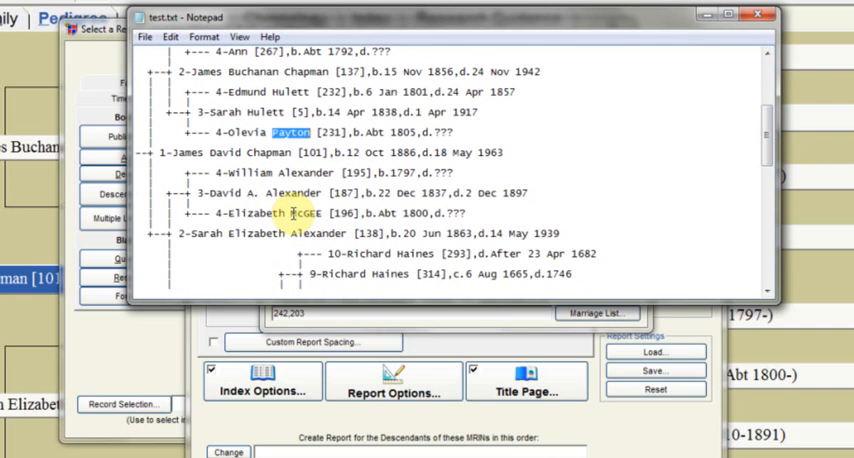
{"action": "double_click", "coordinate": [307, 213]}
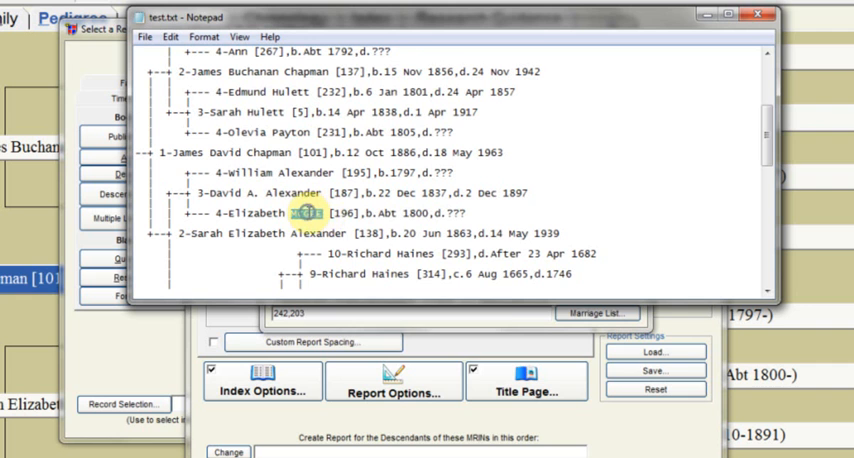
{"action": "right_click", "coordinate": [305, 213]}
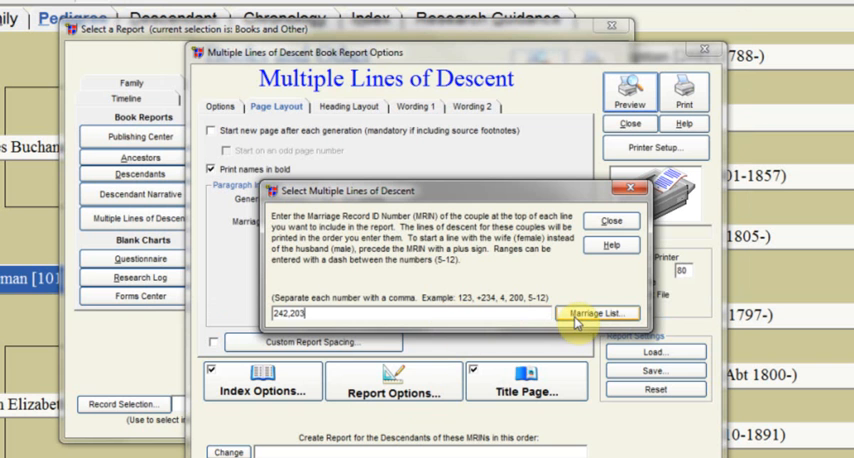
Search marriages for McGEE, paste MRINs 242, 203, 74, 216, 176, 164, 79, and close.
{"action": "left_click", "coordinate": [585, 313]}
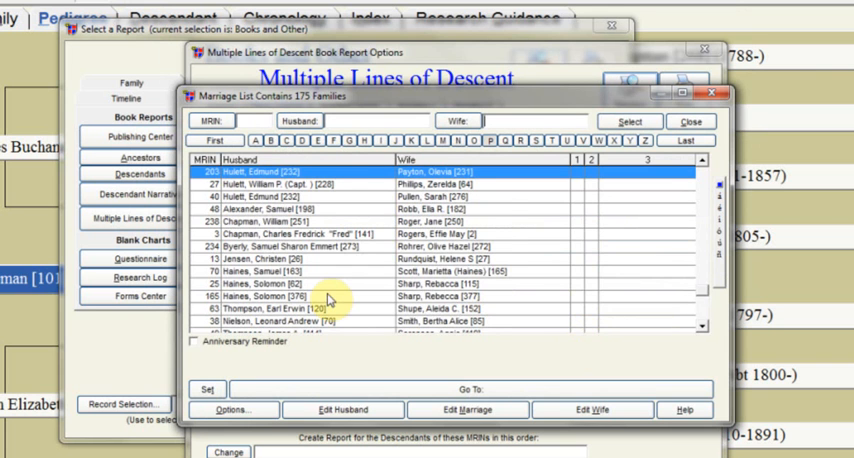
{"action": "type", "text": "McGEE"}
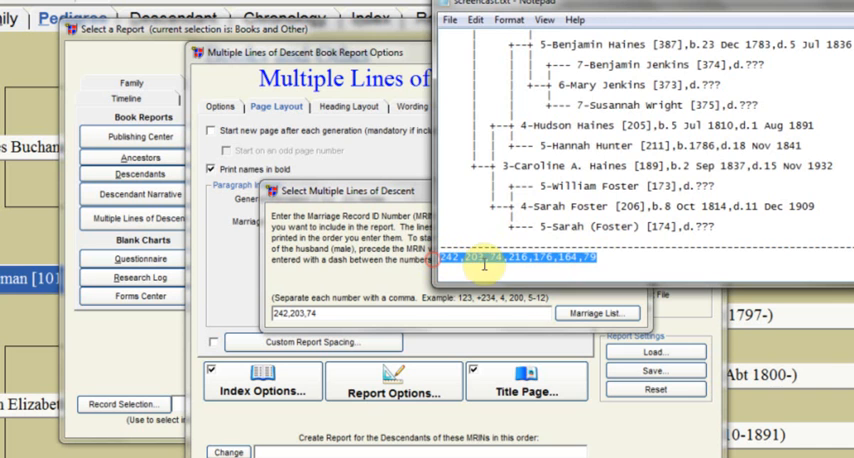
{"action": "right_click", "coordinate": [483, 262]}
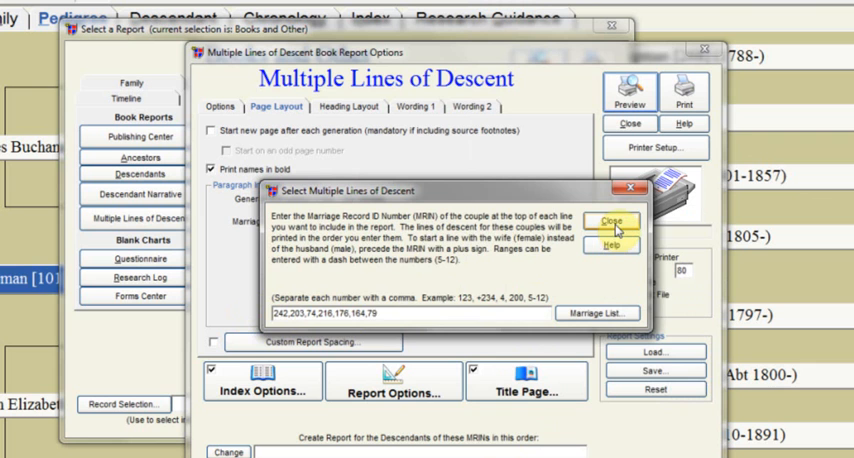
{"action": "left_click", "coordinate": [605, 219]}
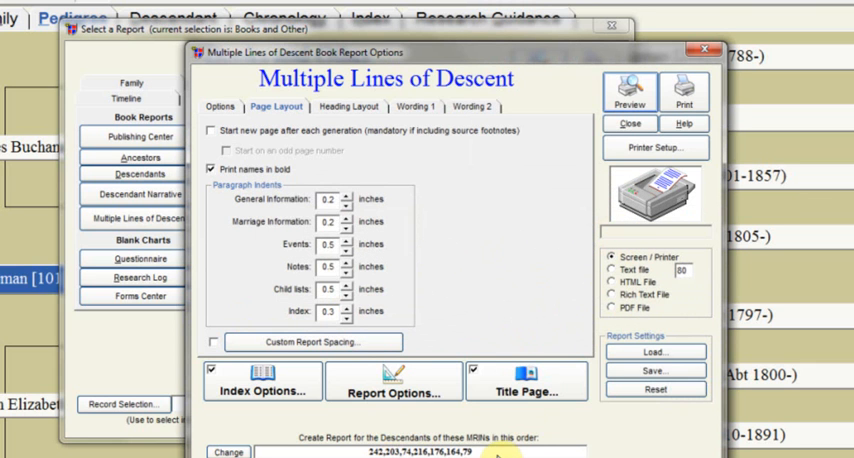
{"action": "mouse_move", "coordinate": [478, 262]}
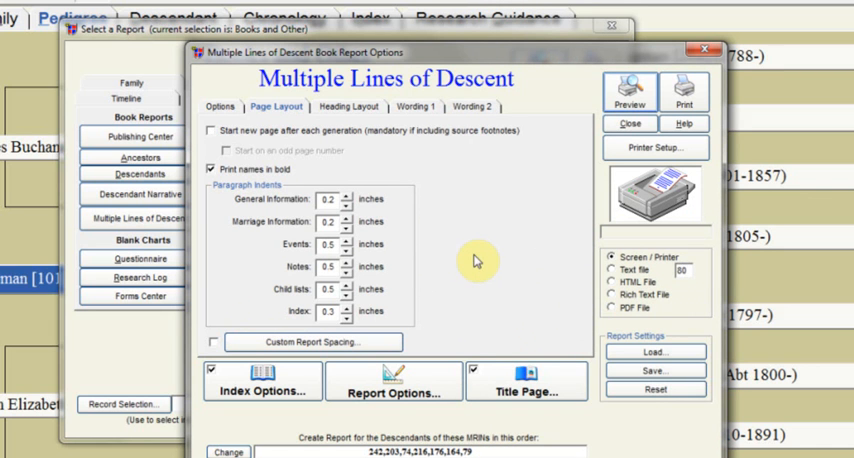
{"action": "mouse_move", "coordinate": [450, 222]}
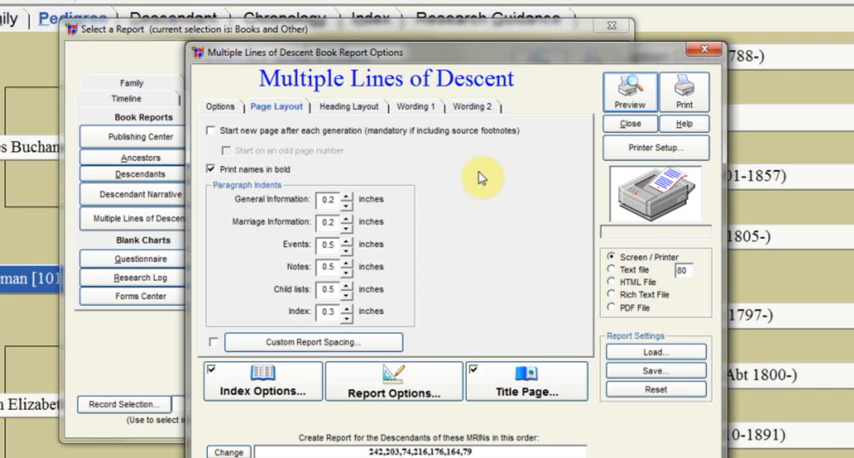
{"action": "left_click", "coordinate": [262, 388]}
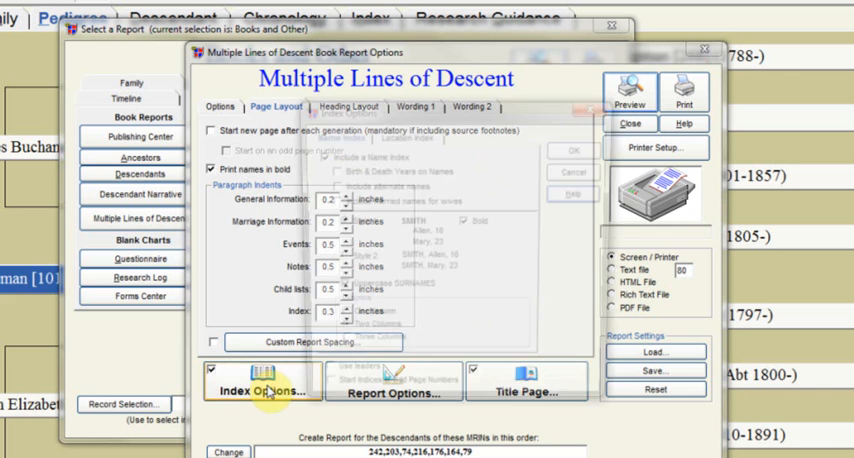
{"action": "left_click", "coordinate": [267, 390]}
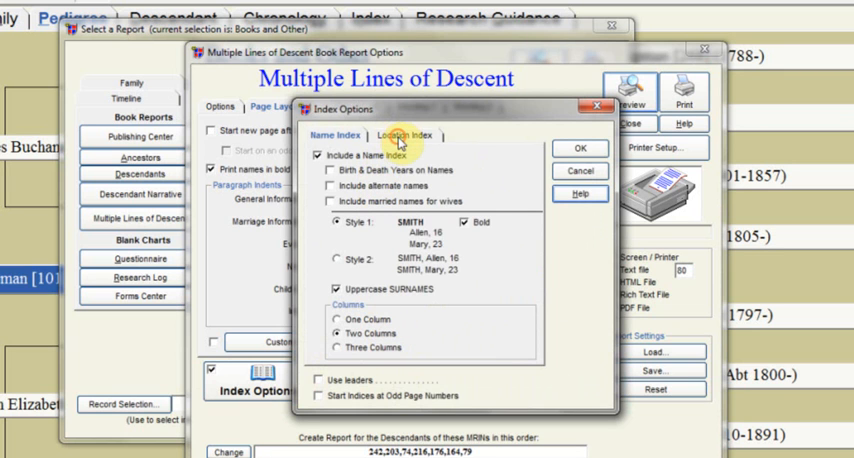
{"action": "left_click", "coordinate": [403, 135]}
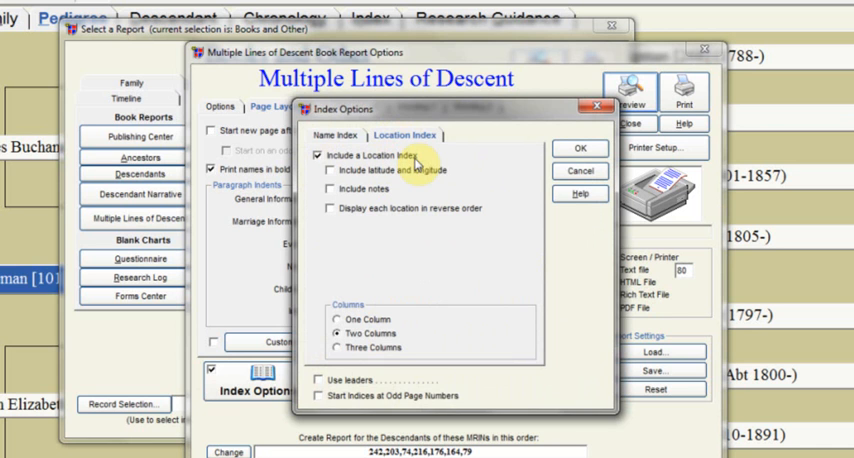
{"action": "mouse_move", "coordinate": [413, 233]}
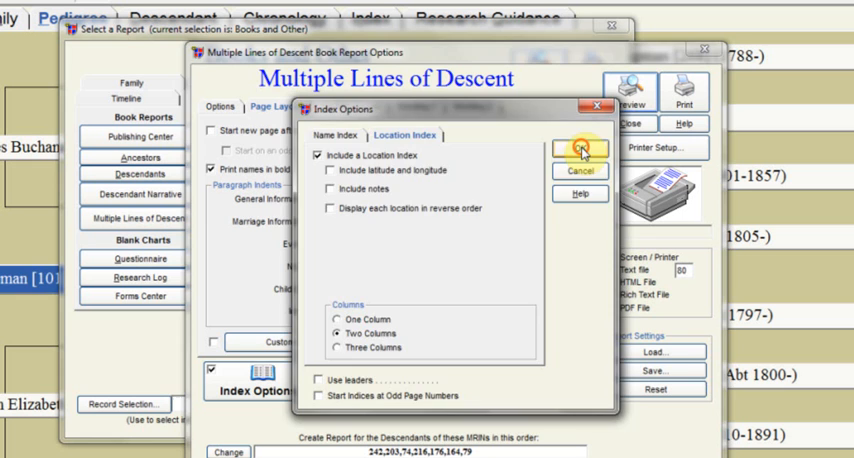
{"action": "left_click", "coordinate": [580, 148]}
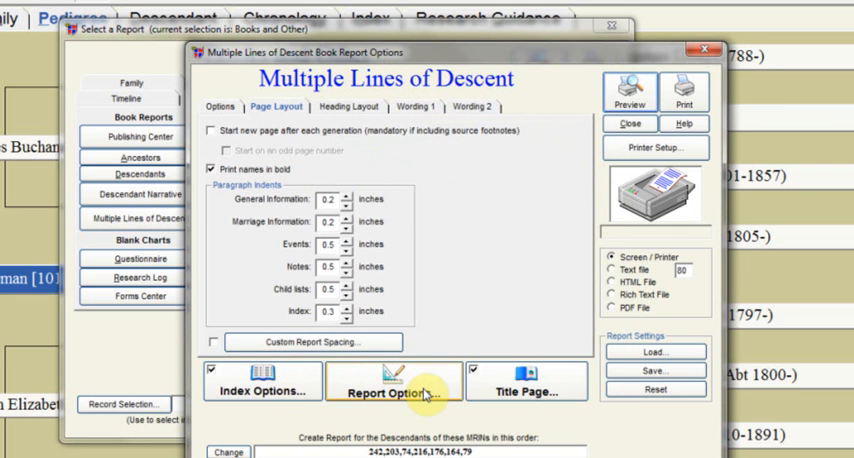
Open Report Options and leave source citations turned off.
{"action": "left_click", "coordinate": [393, 383]}
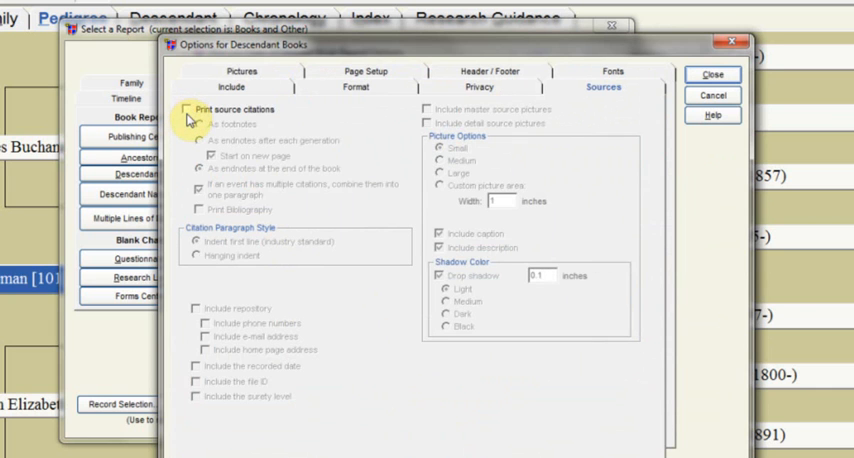
{"action": "left_click", "coordinate": [192, 110]}
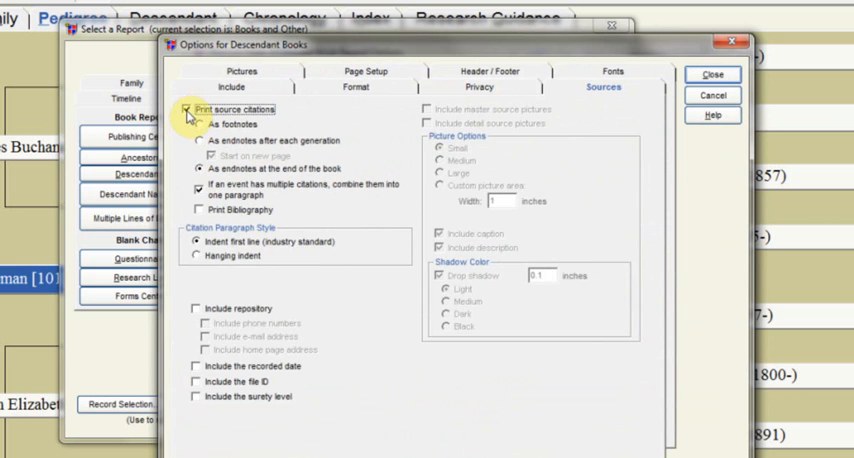
{"action": "left_click", "coordinate": [192, 109]}
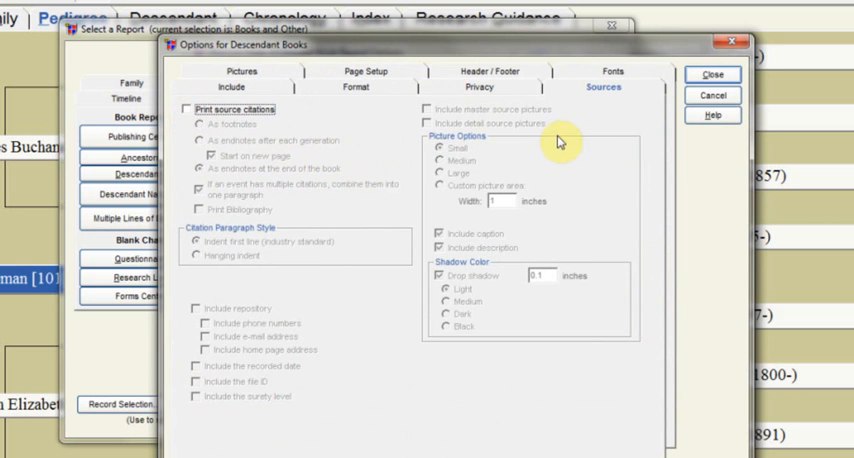
Suppress details for living people, rename them "Living", and review Format and Include settings.
{"action": "left_click", "coordinate": [480, 87]}
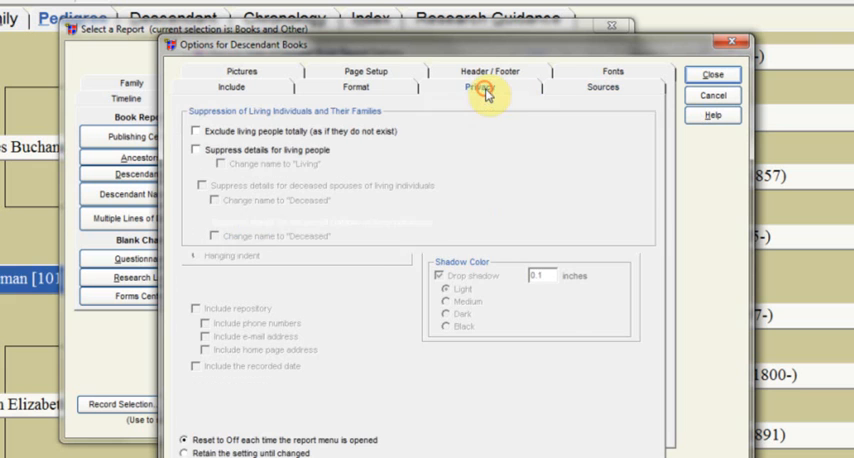
{"action": "left_click", "coordinate": [481, 88]}
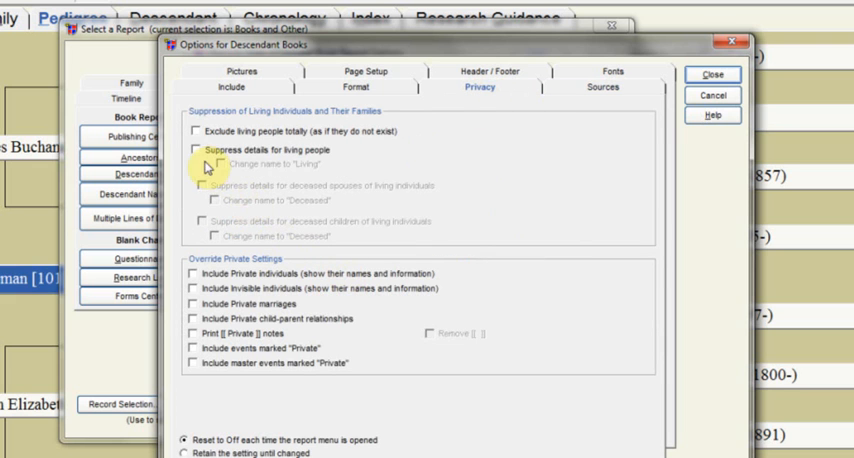
{"action": "mouse_move", "coordinate": [285, 175]}
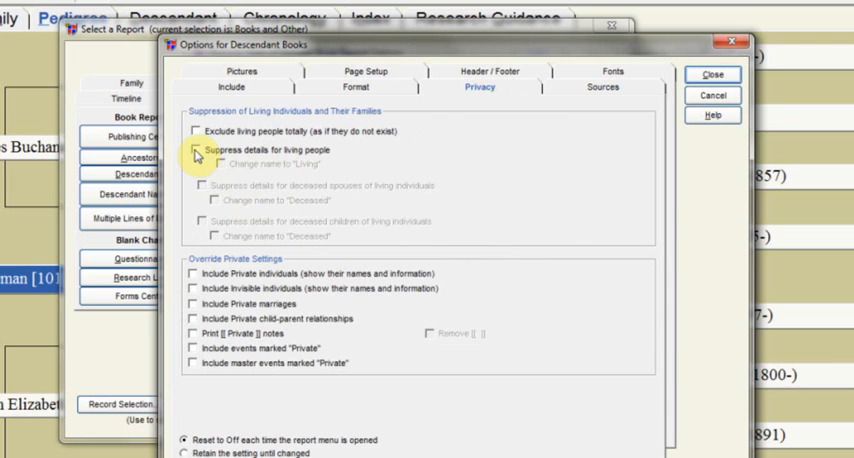
{"action": "left_click", "coordinate": [198, 149]}
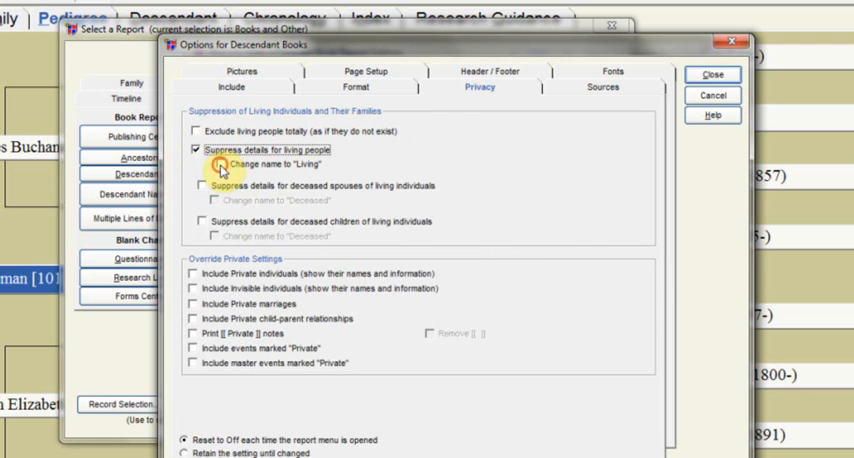
{"action": "left_click", "coordinate": [208, 164]}
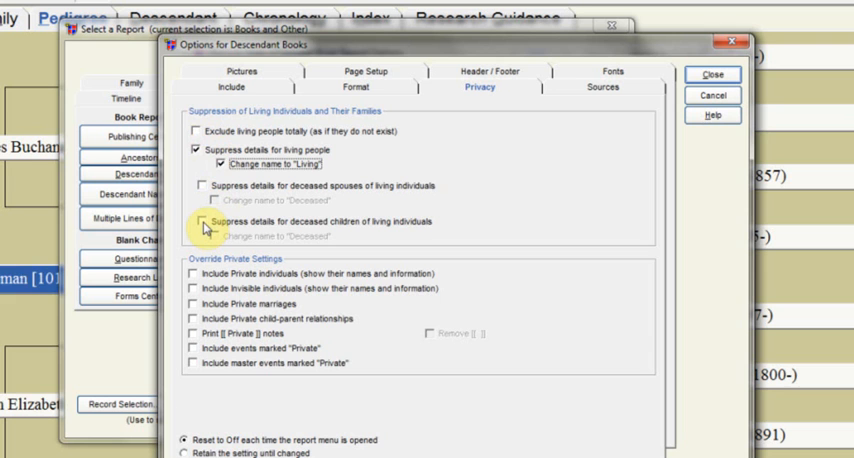
{"action": "mouse_move", "coordinate": [205, 229]}
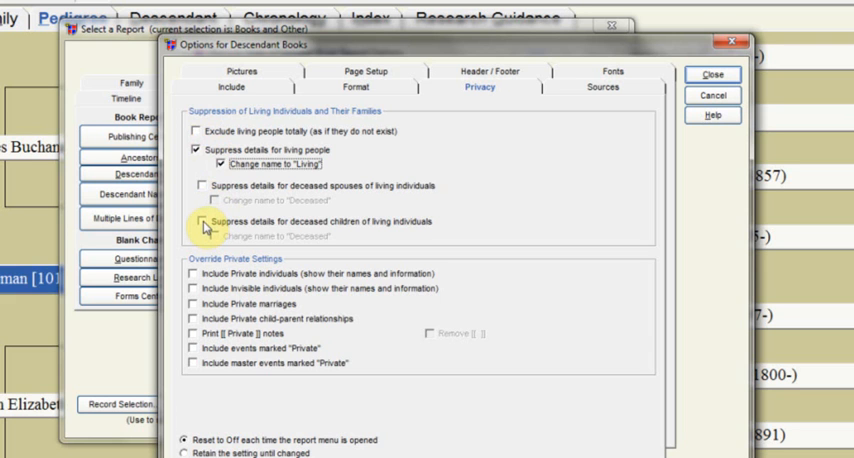
{"action": "left_click", "coordinate": [208, 222]}
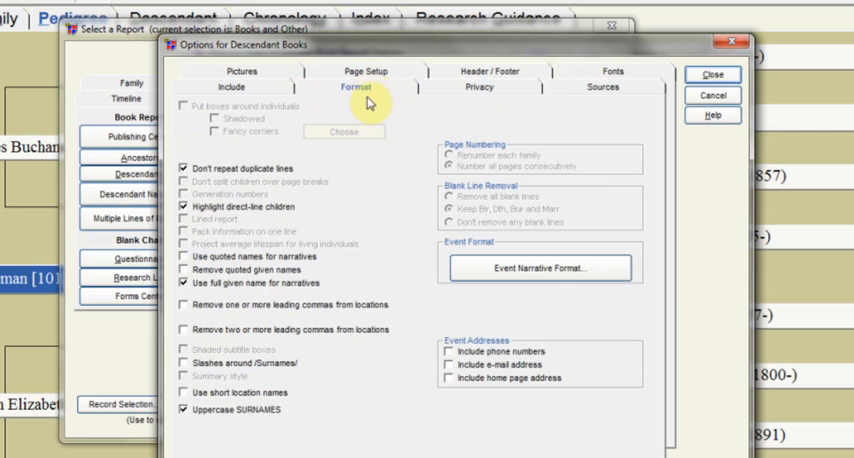
{"action": "mouse_move", "coordinate": [275, 419]}
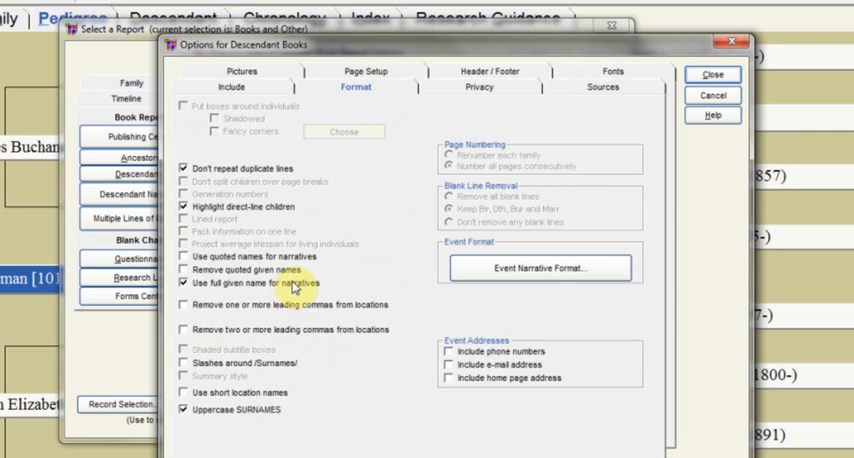
{"action": "left_click", "coordinate": [237, 86]}
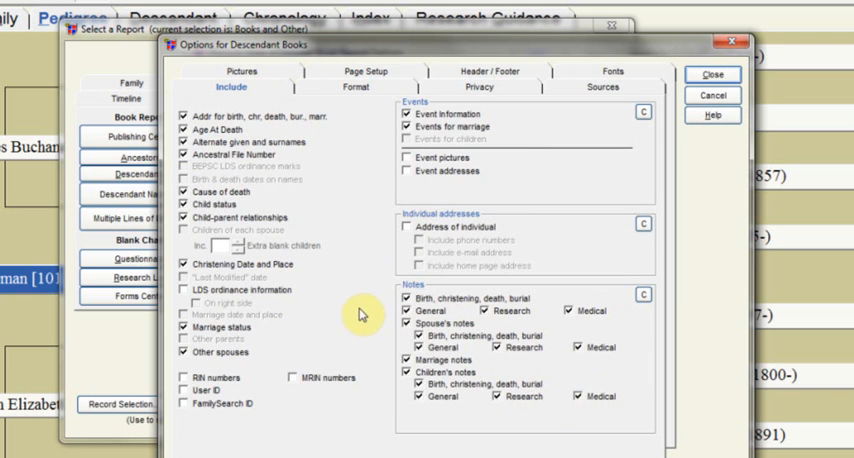
{"action": "mouse_move", "coordinate": [607, 78]}
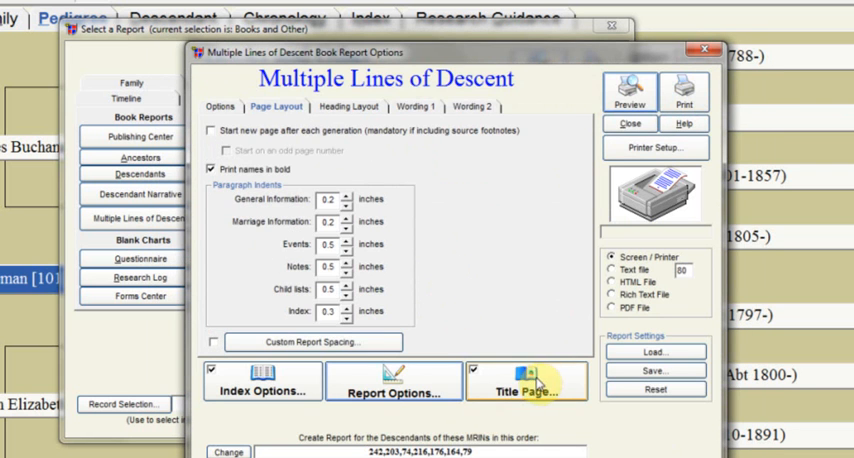
Enter "Chapman/Alexander Descendants" as the title page's Main Title Text.
{"action": "left_click", "coordinate": [526, 390]}
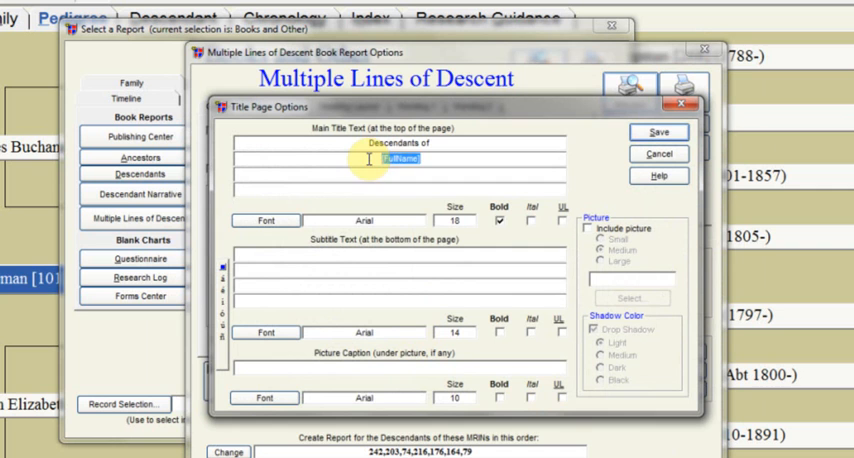
{"action": "type", "text": "Chapman"}
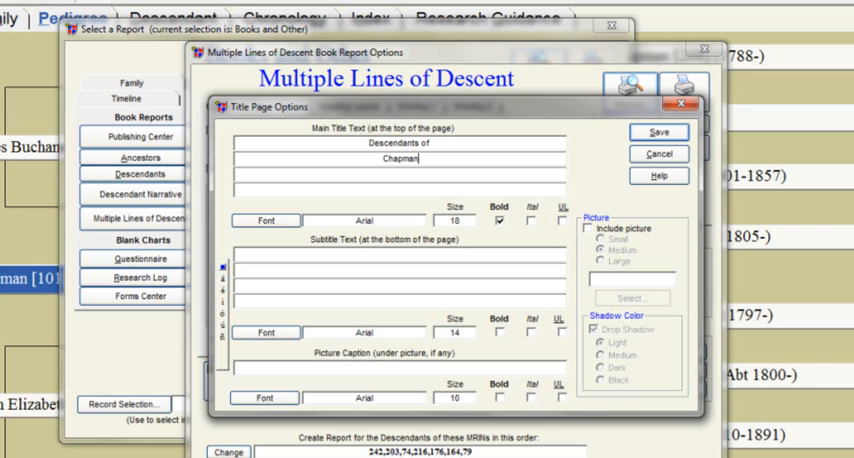
{"action": "type", "text": "/"}
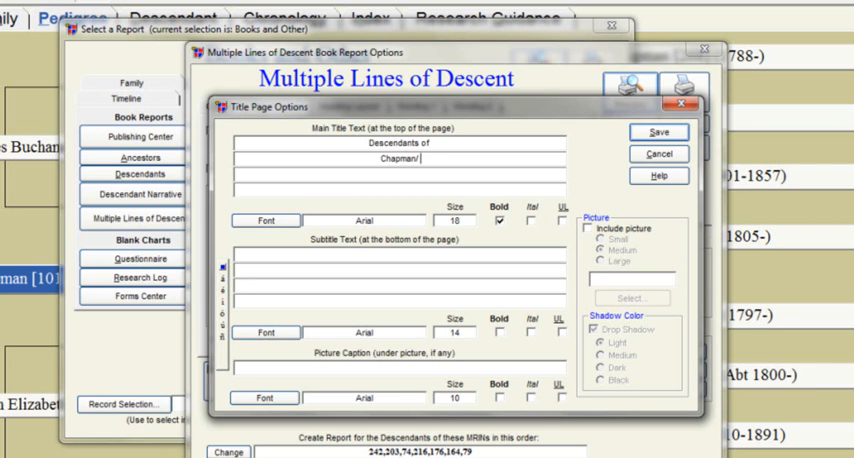
{"action": "type", "text": "Alexander"}
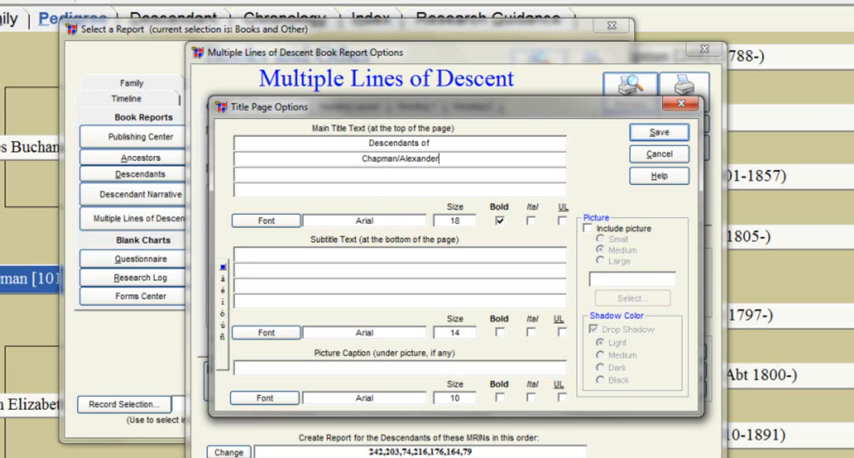
{"action": "left_click", "coordinate": [496, 222]}
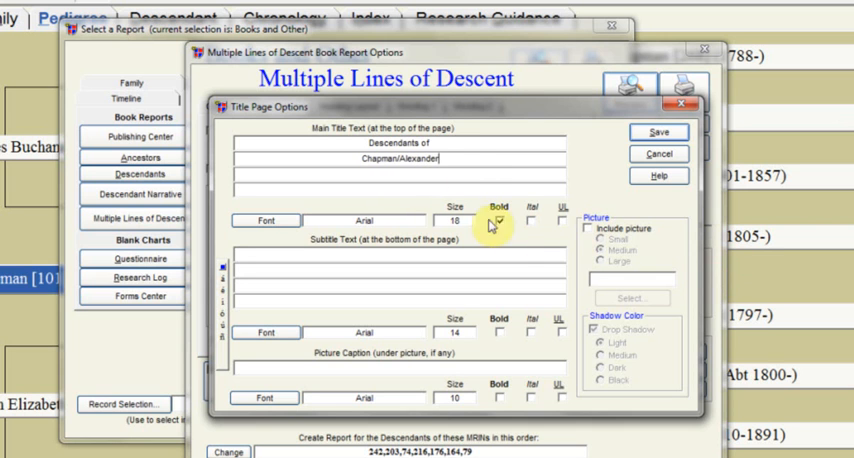
{"action": "left_click", "coordinate": [491, 223]}
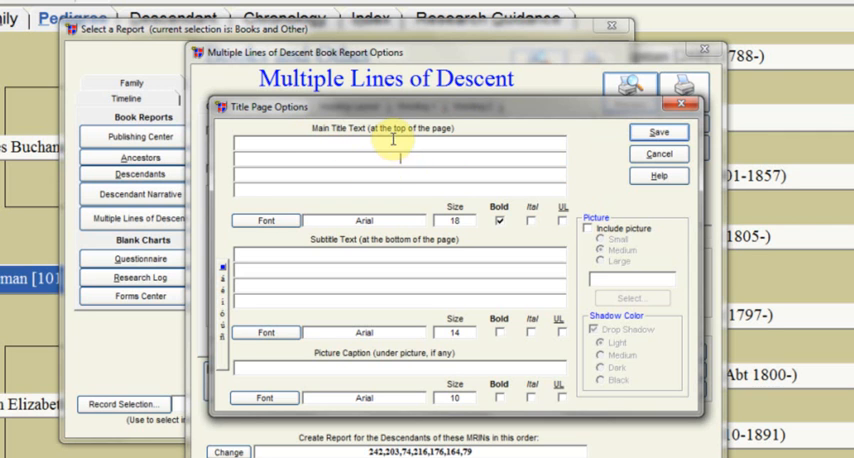
{"action": "mouse_move", "coordinate": [407, 163]}
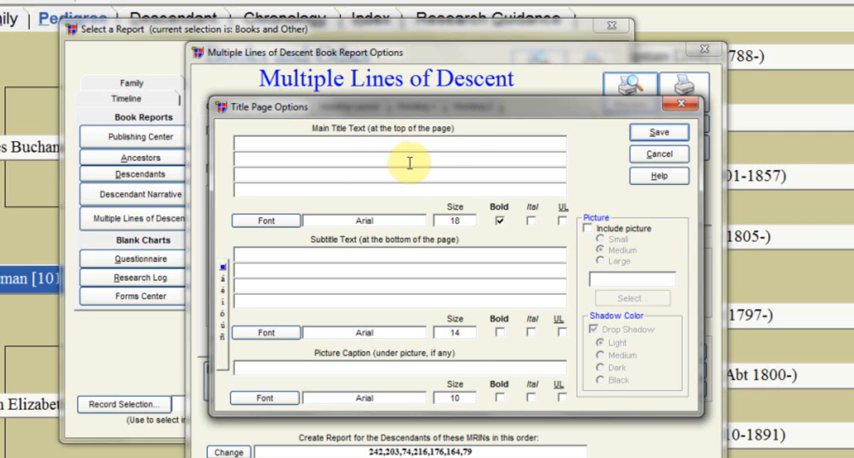
{"action": "type", "text": "Chapman/Alexander Descendants"}
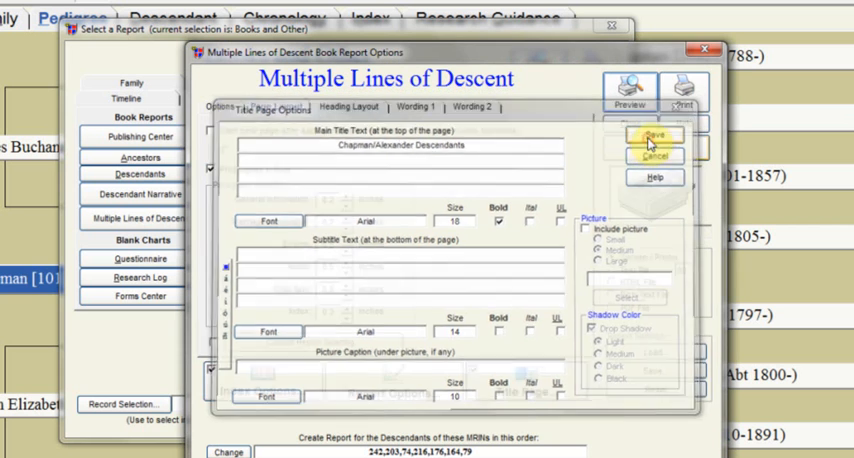
Save the title page options and generate the 88-page book preview.
{"action": "left_click", "coordinate": [276, 107]}
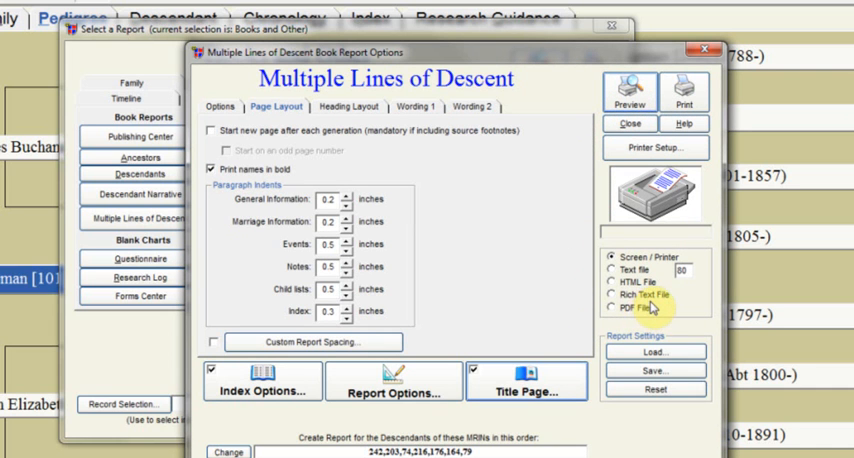
{"action": "mouse_move", "coordinate": [655, 307]}
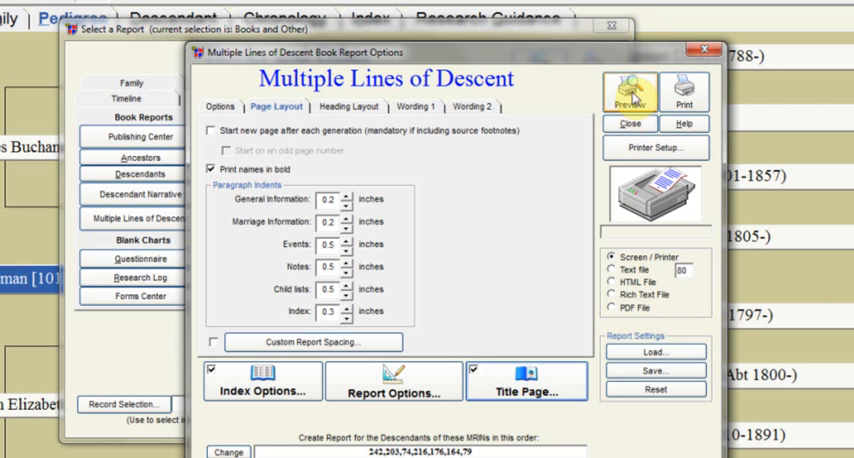
{"action": "left_click", "coordinate": [630, 90]}
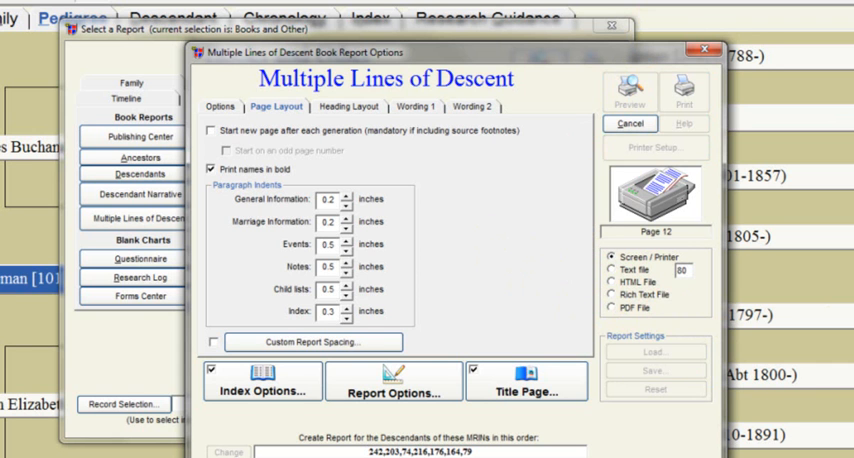
{"action": "left_click", "coordinate": [629, 91]}
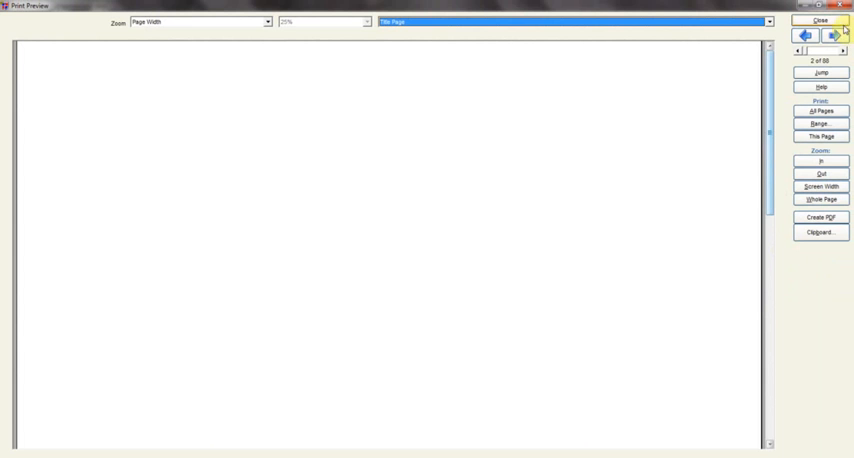
Page through the Table of Contents to page 10 of the Chapman descendants.
{"action": "left_click", "coordinate": [836, 35]}
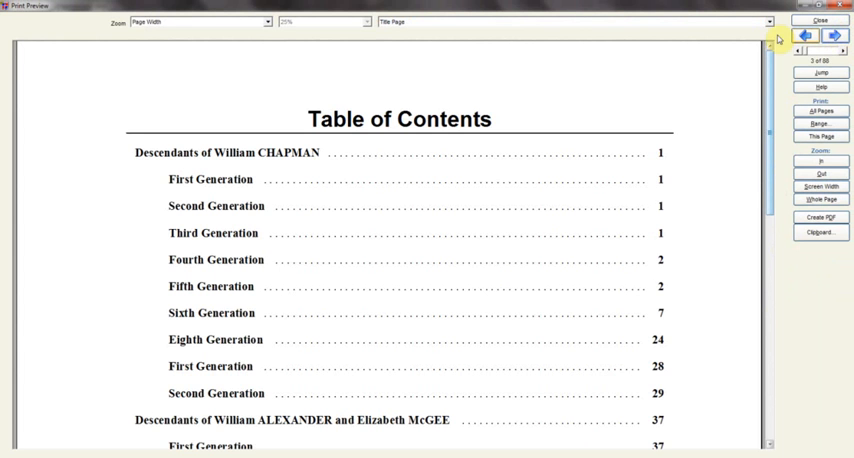
{"action": "left_click", "coordinate": [804, 35]}
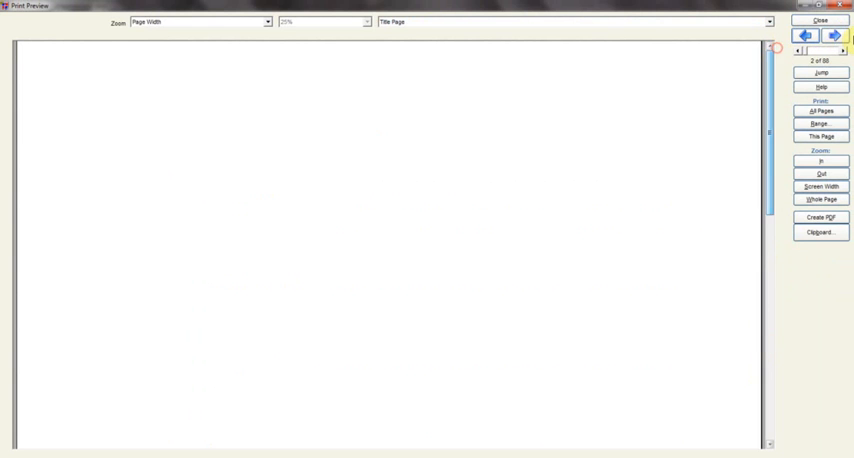
{"action": "left_click", "coordinate": [841, 35]}
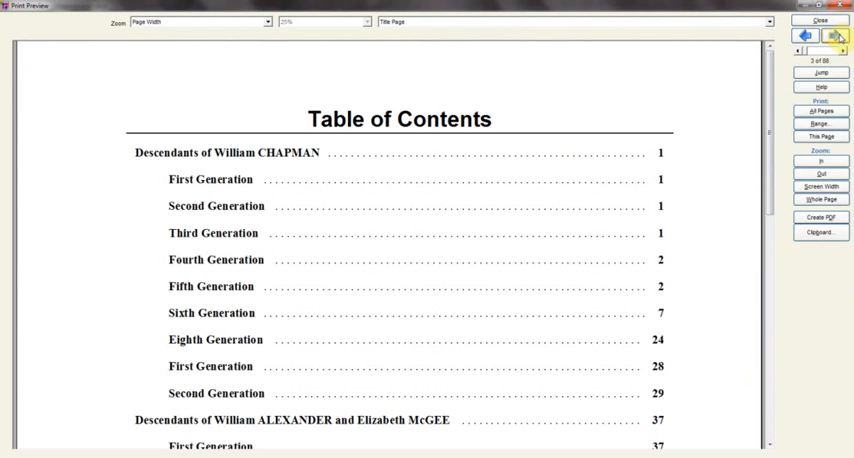
{"action": "mouse_move", "coordinate": [843, 36]}
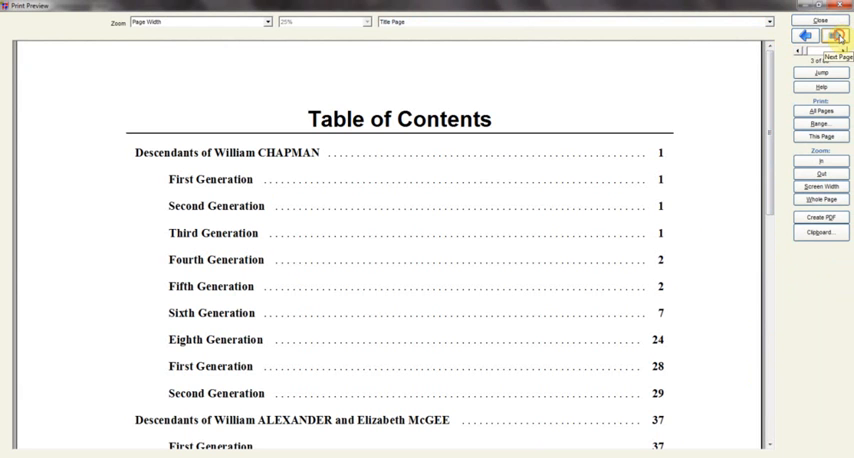
{"action": "left_click", "coordinate": [820, 36]}
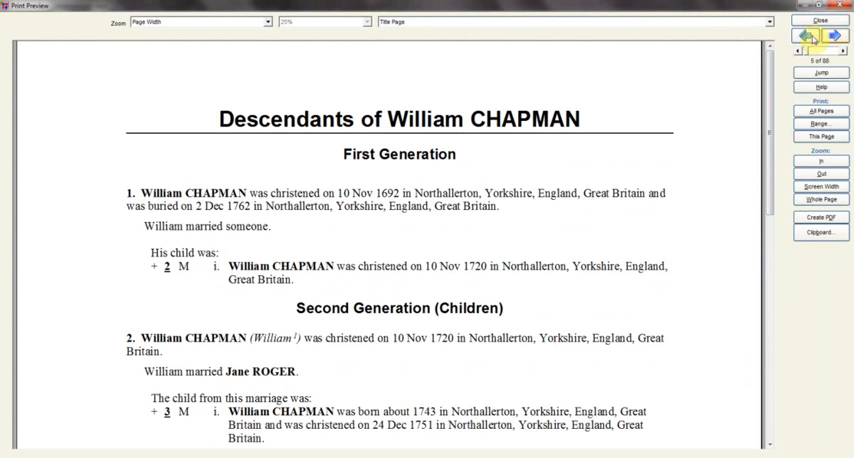
{"action": "left_click", "coordinate": [807, 35]}
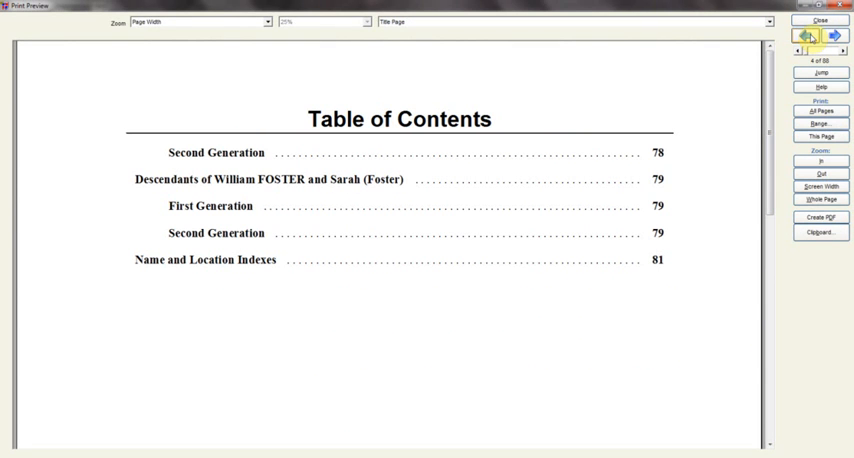
{"action": "left_click", "coordinate": [808, 35]}
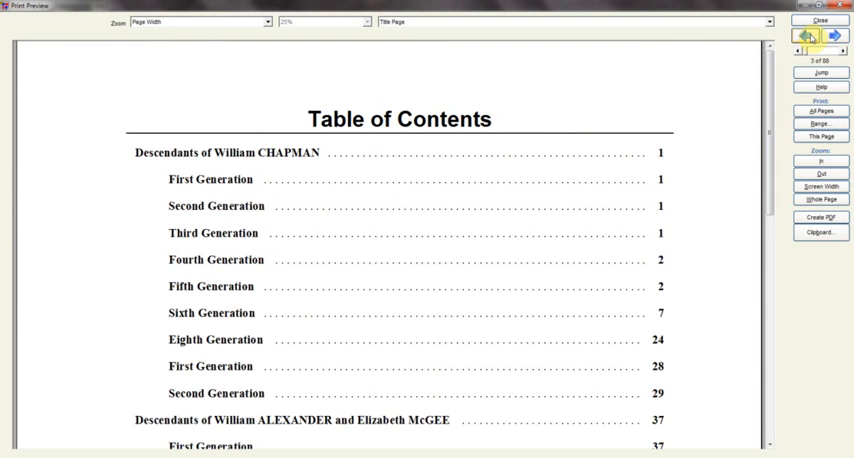
{"action": "left_click", "coordinate": [834, 35]}
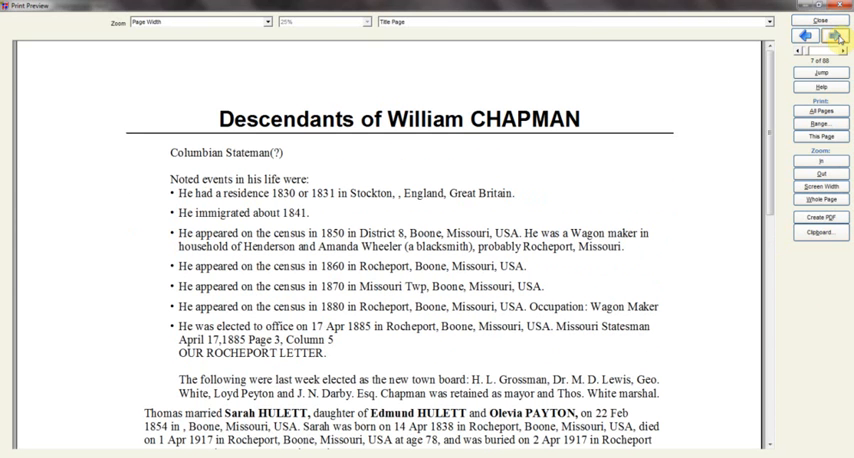
{"action": "left_click", "coordinate": [841, 35]}
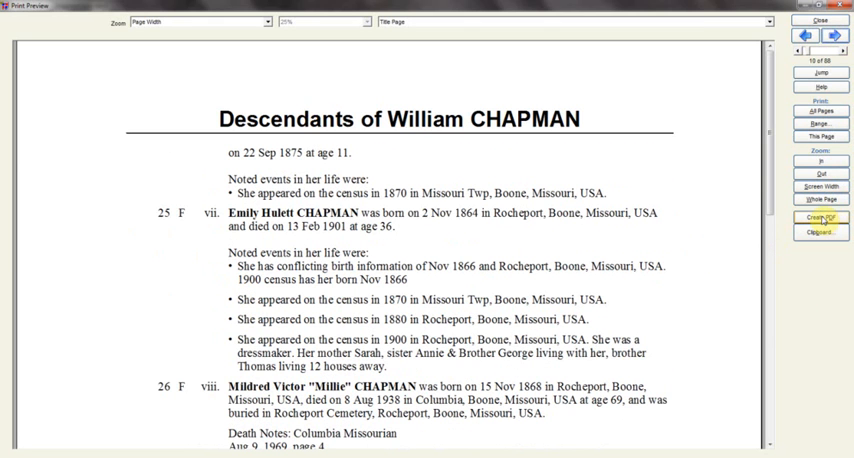
Save the previewed report as 2test.pdf on the Desktop and view it in Adobe Reader.
{"action": "left_click", "coordinate": [819, 219]}
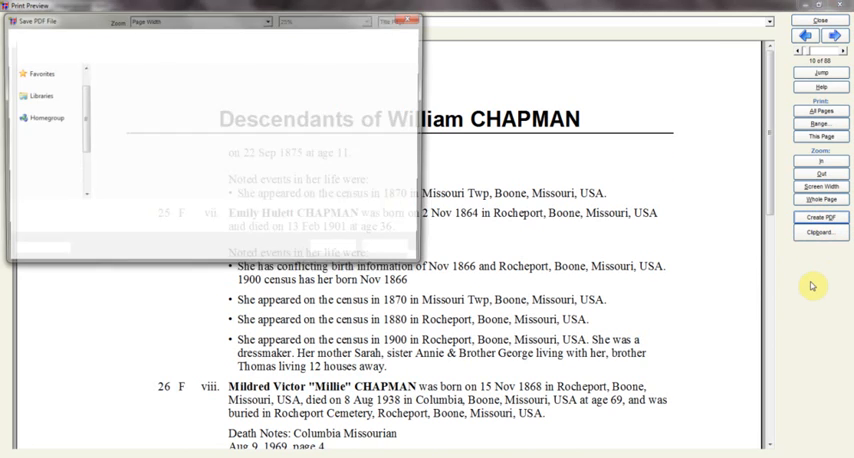
{"action": "left_click", "coordinate": [35, 21]}
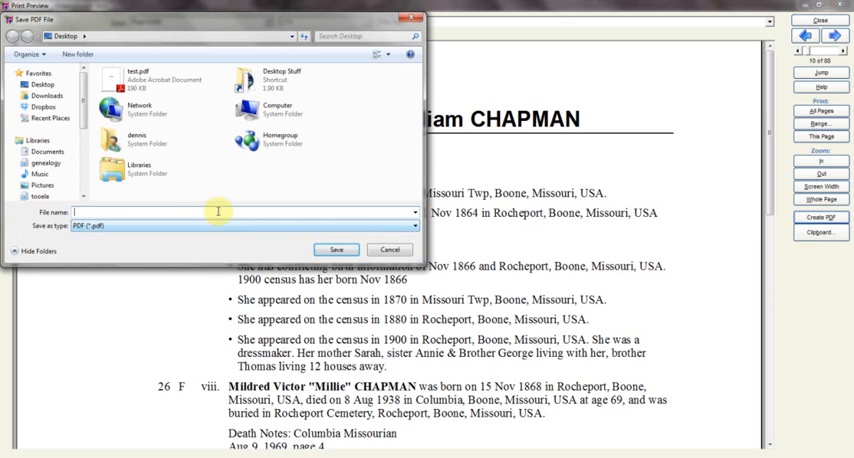
{"action": "left_click", "coordinate": [160, 79]}
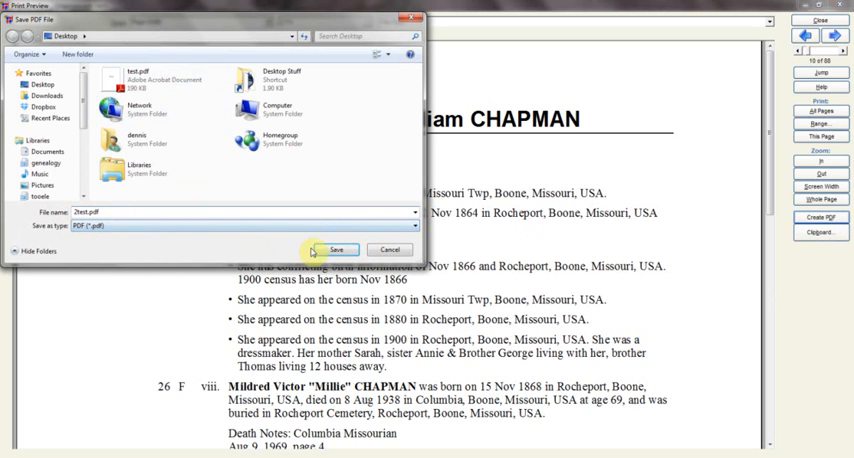
{"action": "left_click", "coordinate": [338, 249]}
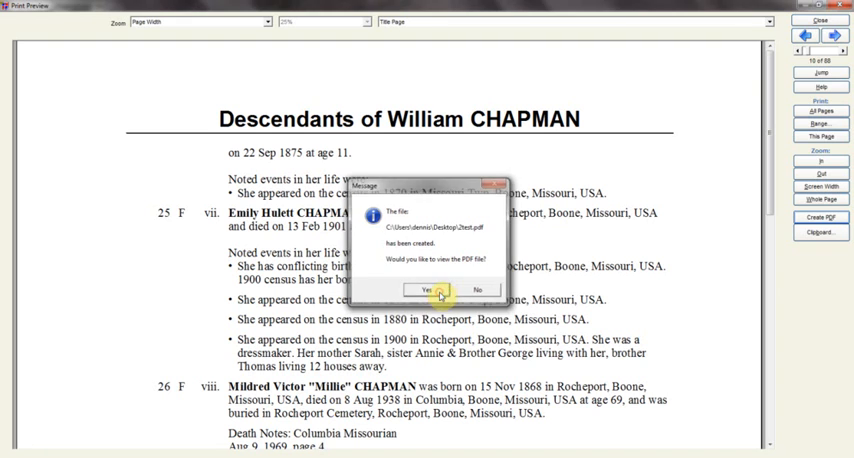
{"action": "left_click", "coordinate": [481, 289]}
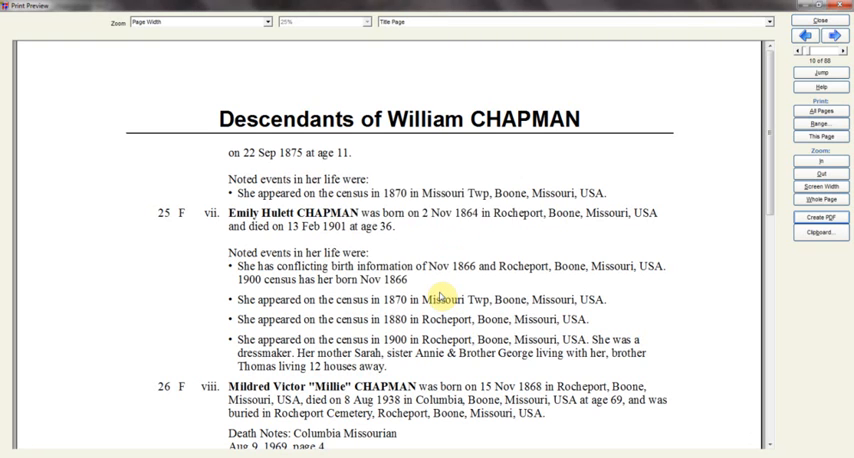
{"action": "left_click", "coordinate": [821, 20]}
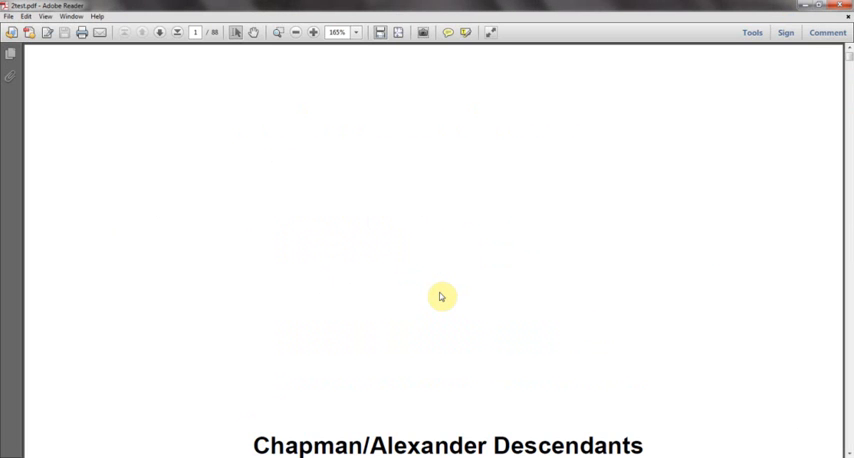
{"action": "mouse_move", "coordinate": [715, 304]}
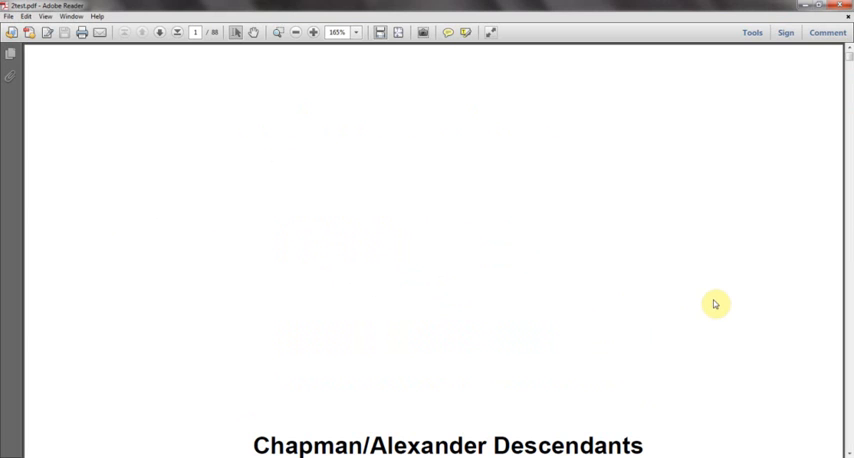
{"action": "mouse_move", "coordinate": [362, 64]}
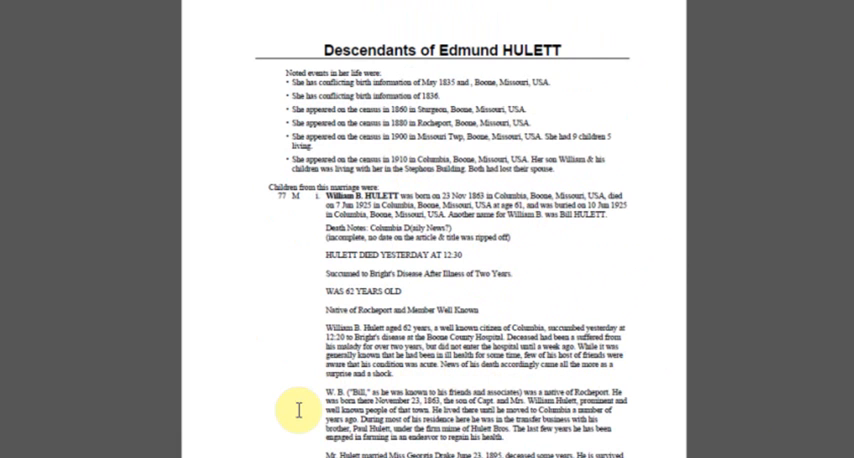
{"action": "mouse_move", "coordinate": [300, 420]}
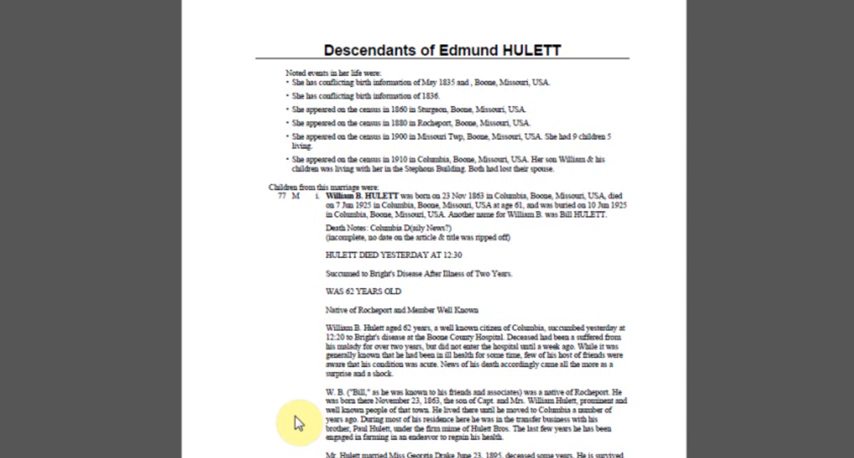
{"action": "scroll", "scroll_direction": "down", "scroll_amount": 3}
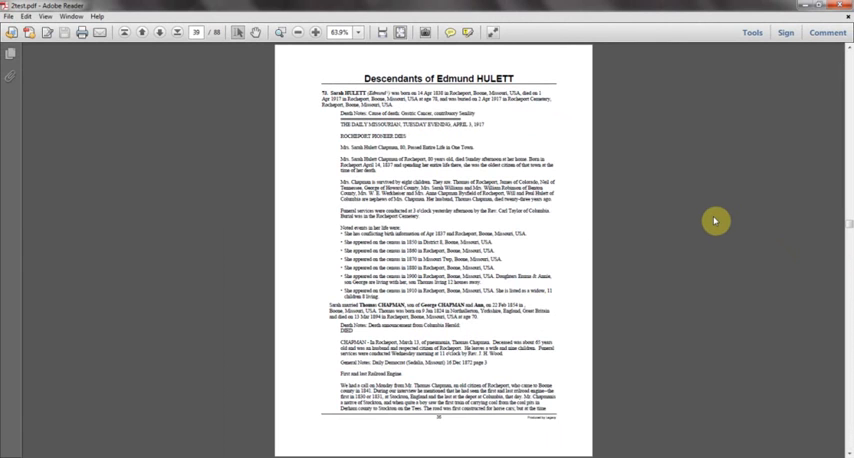
{"action": "mouse_move", "coordinate": [636, 212]}
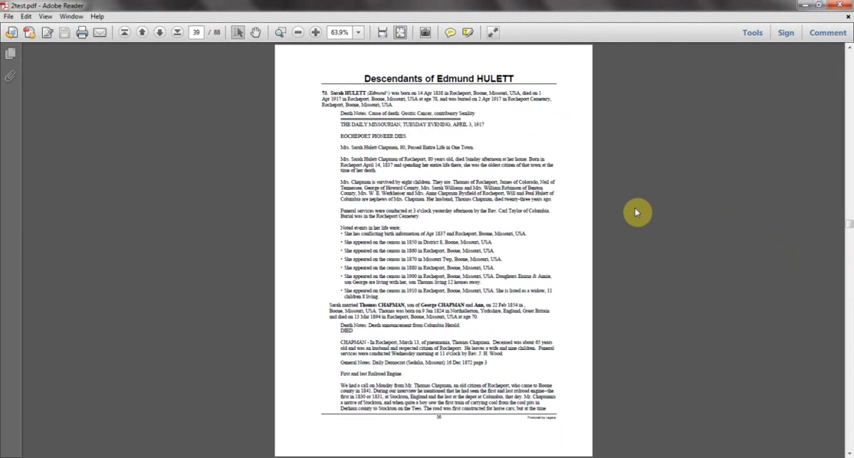